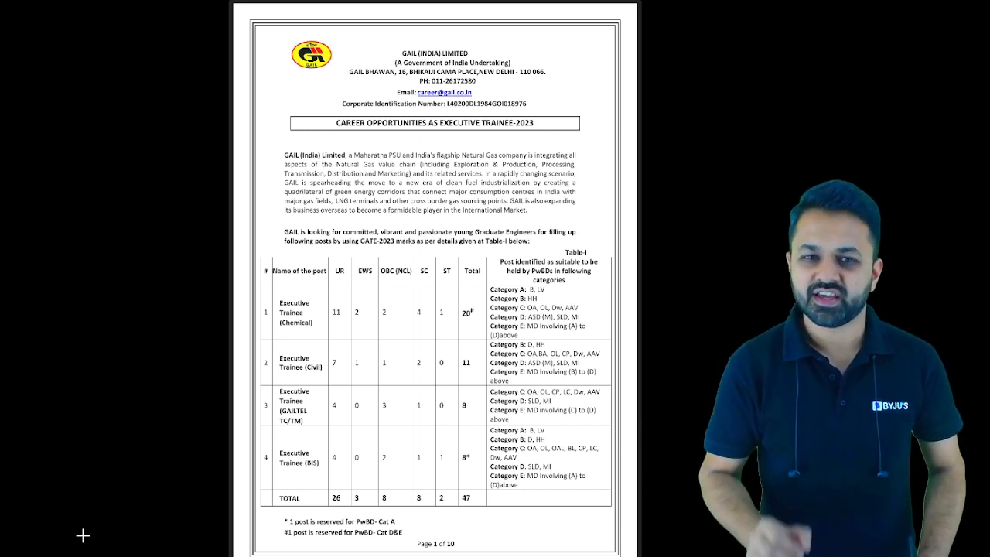
mouse_move(375, 309)
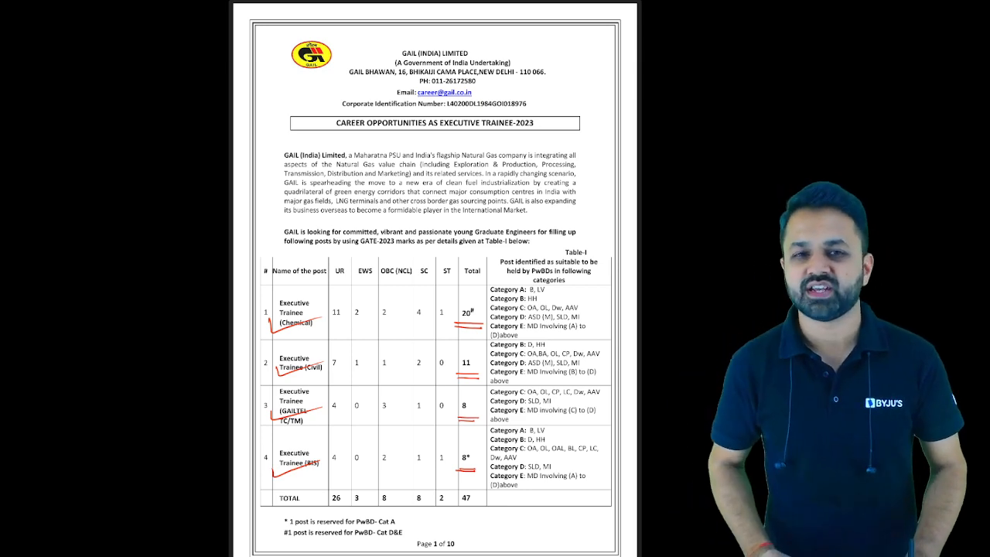
scroll("down", 3)
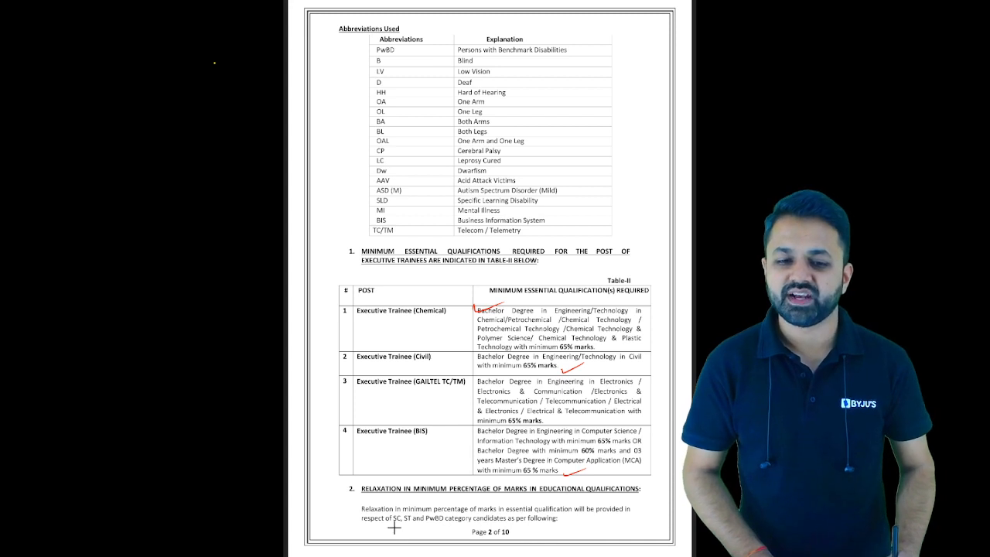
scroll("down", 3)
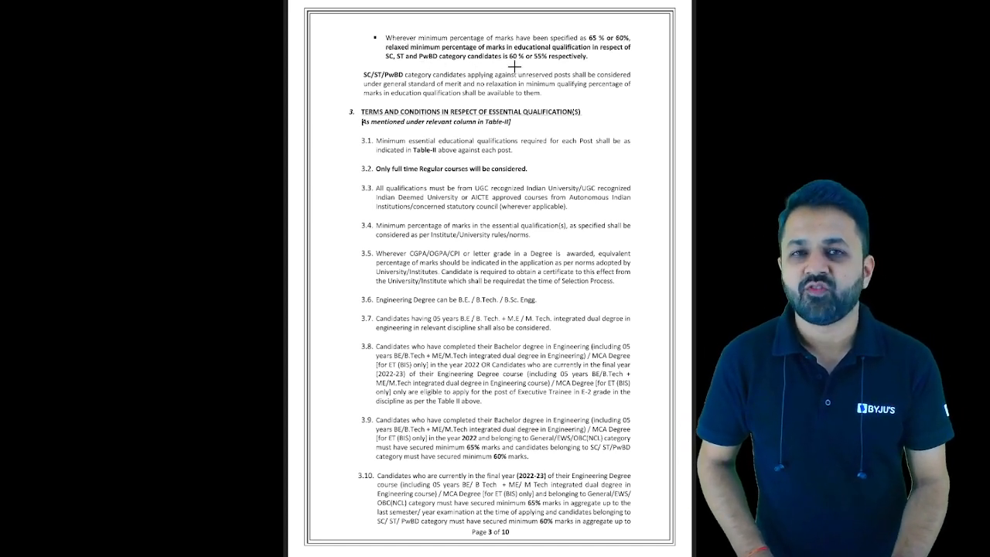
scroll("down", 3)
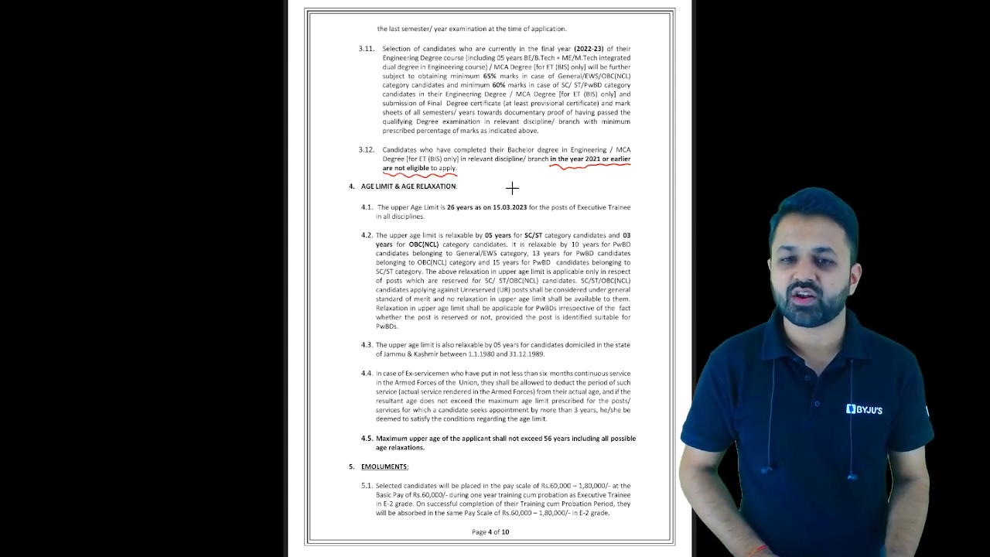
scroll("down", 3)
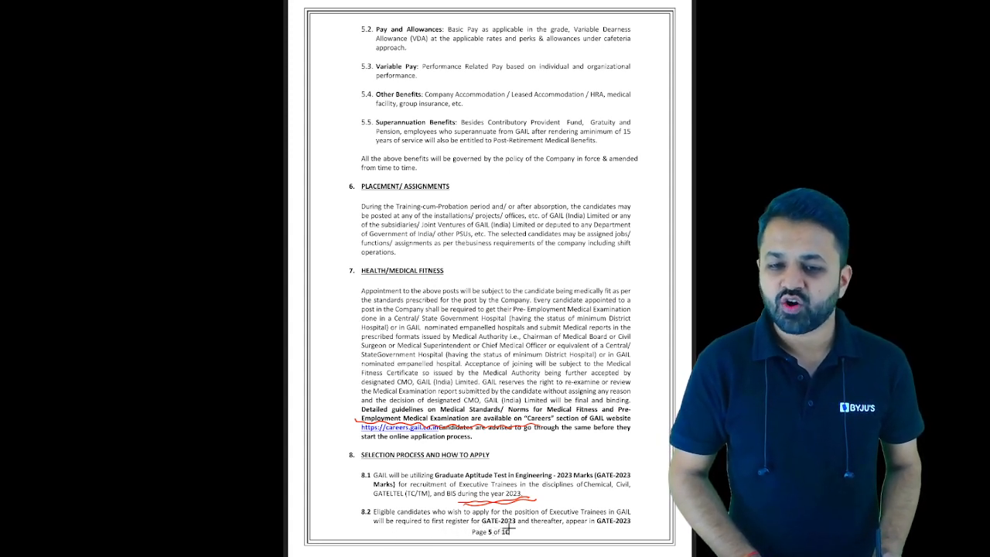
scroll("down", 3)
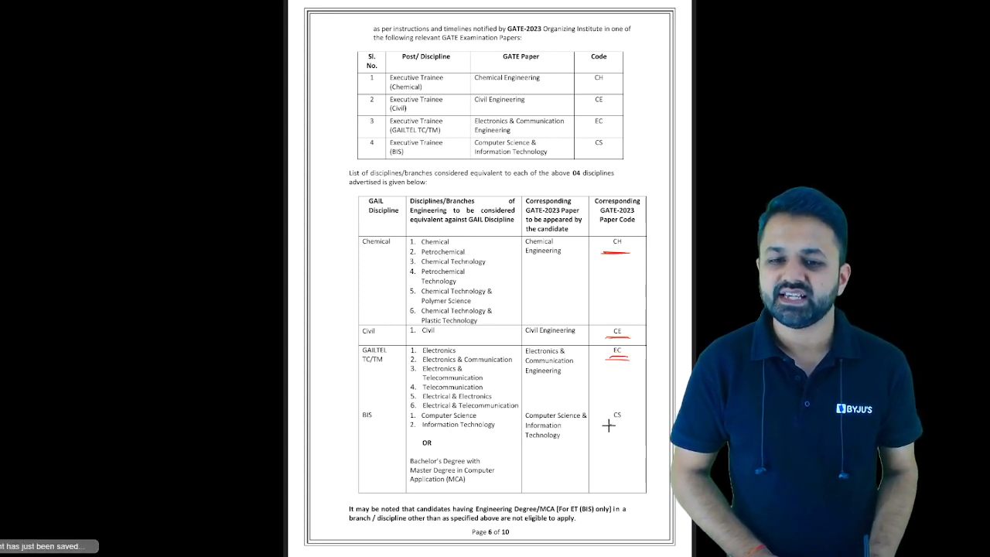
scroll("down", 3)
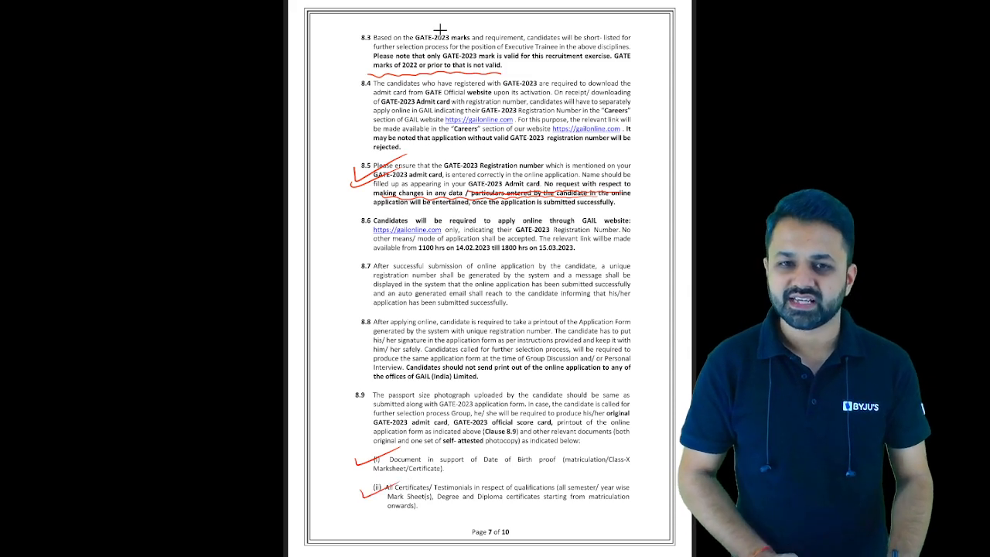
scroll("down", 3)
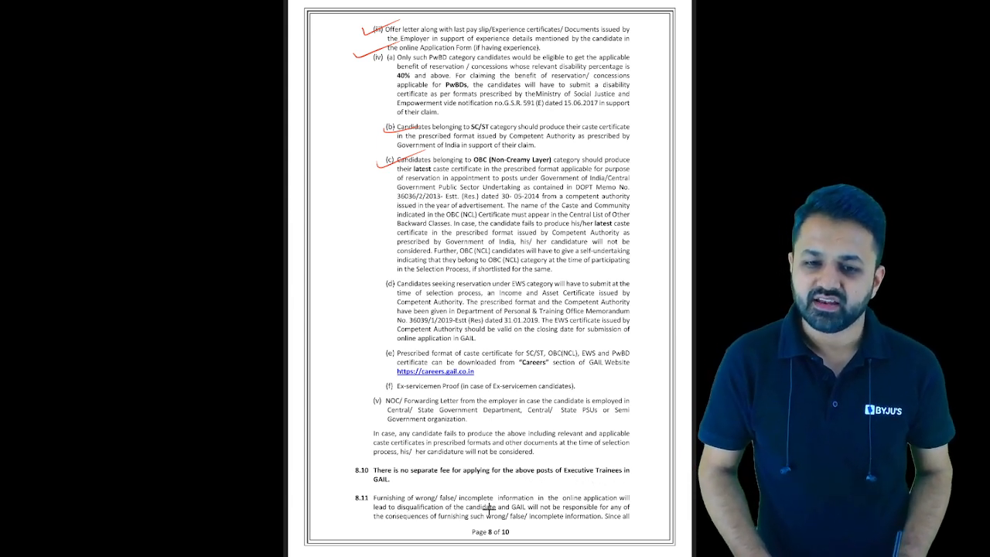
scroll("down", 3)
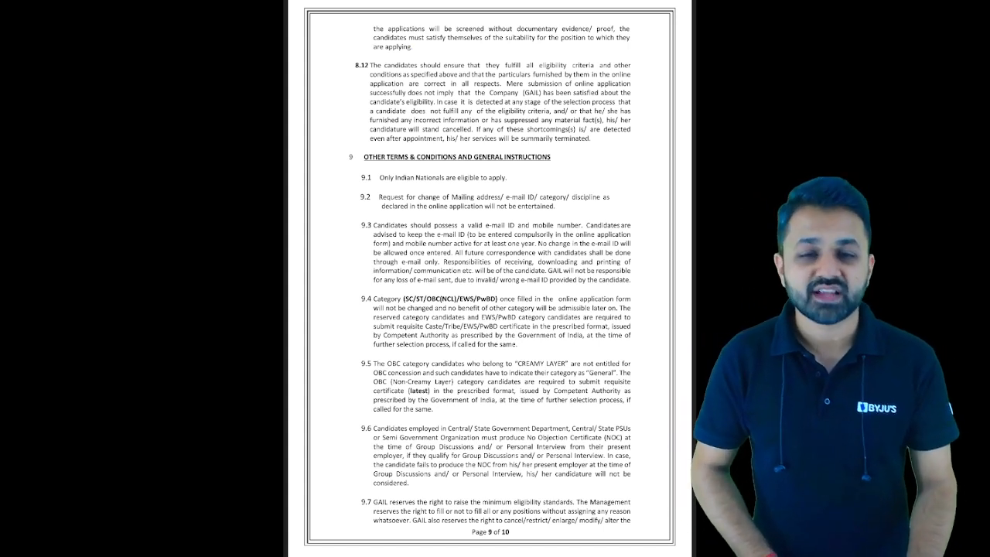
scroll("down", 3)
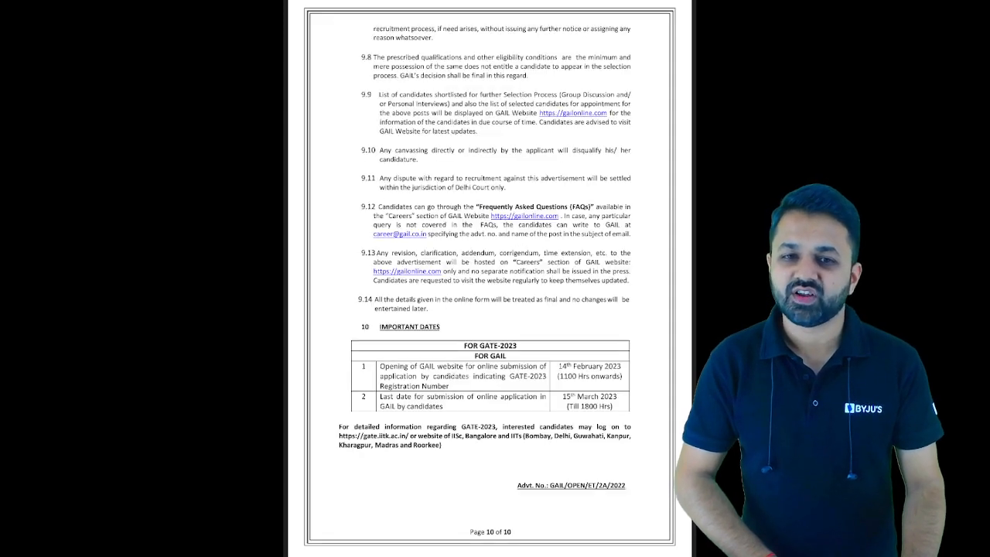